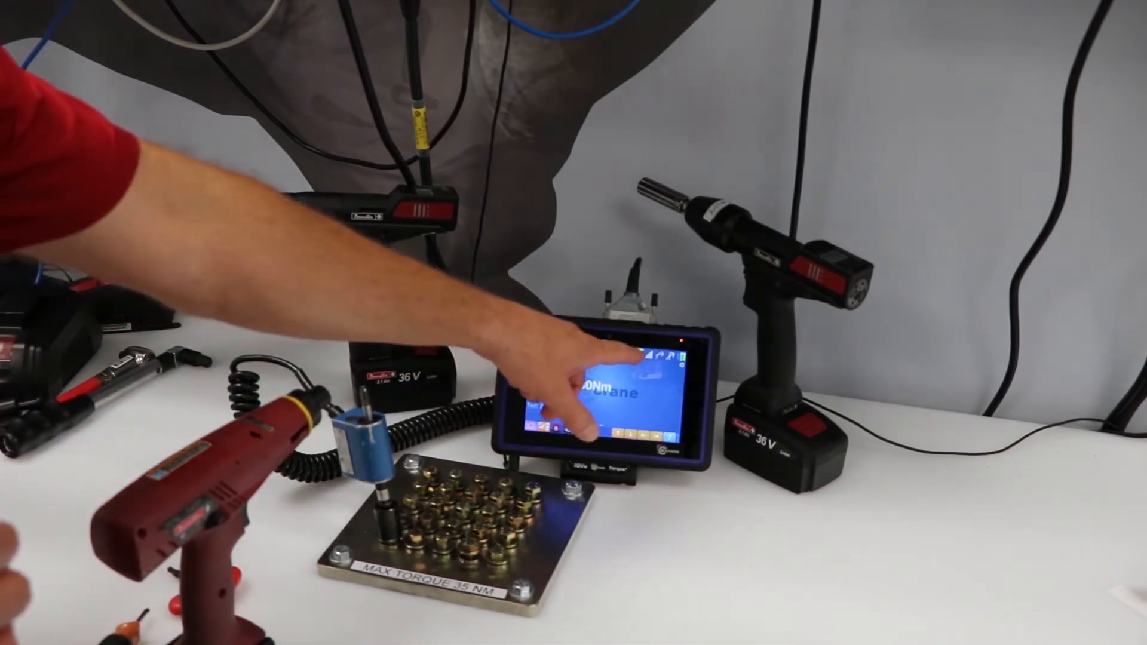
{"action": "left_click", "coordinate": [593, 395]}
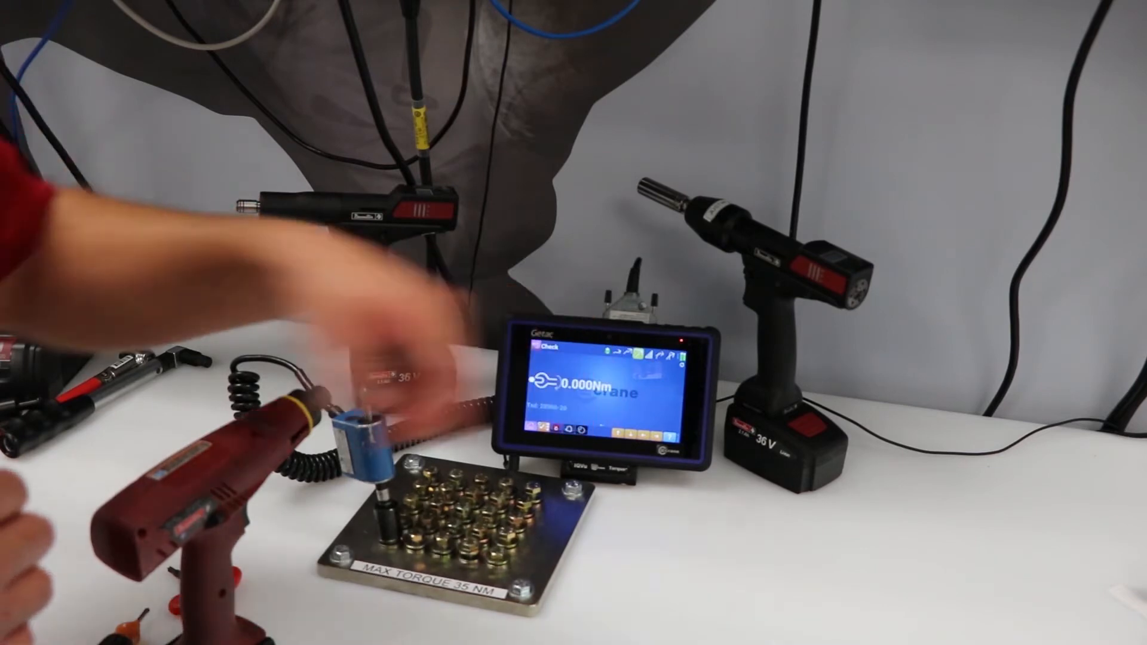